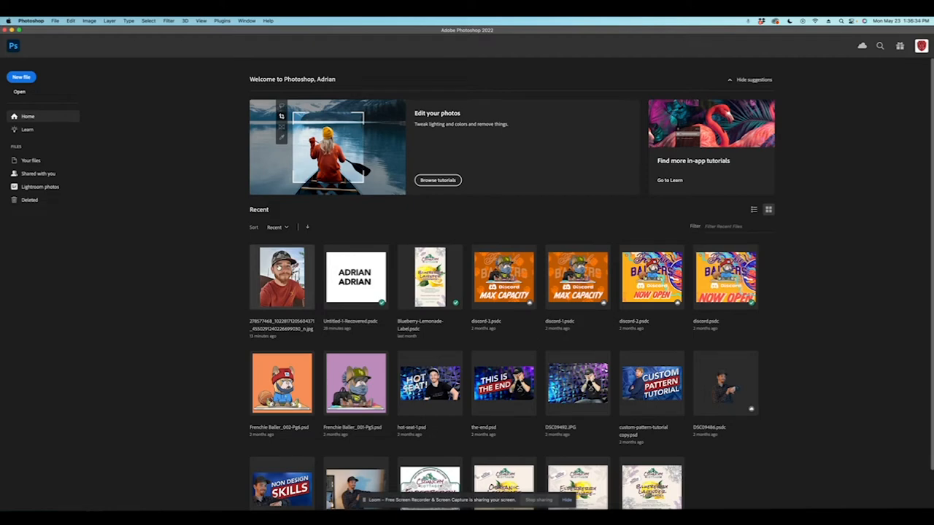
Open the portrait of the man in the camo cap from the Recent files.
double_click(281, 277)
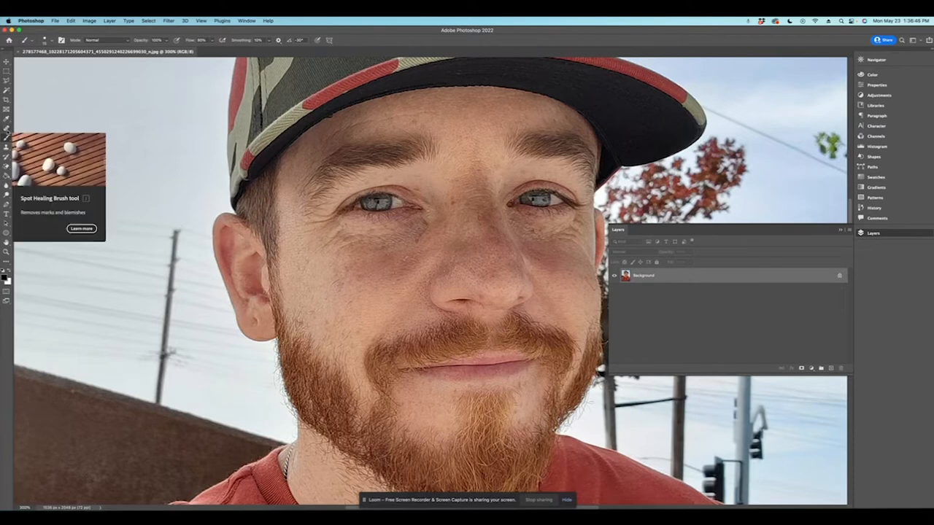
mouse_move(70, 149)
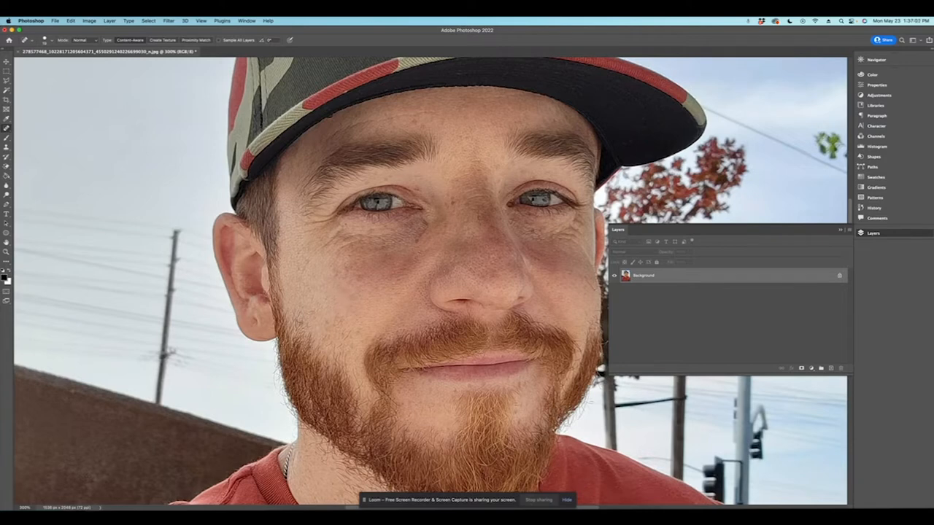
Heal two blemishes on the cheek and one beside the nose with the Spot Healing Brush.
left_click(345, 332)
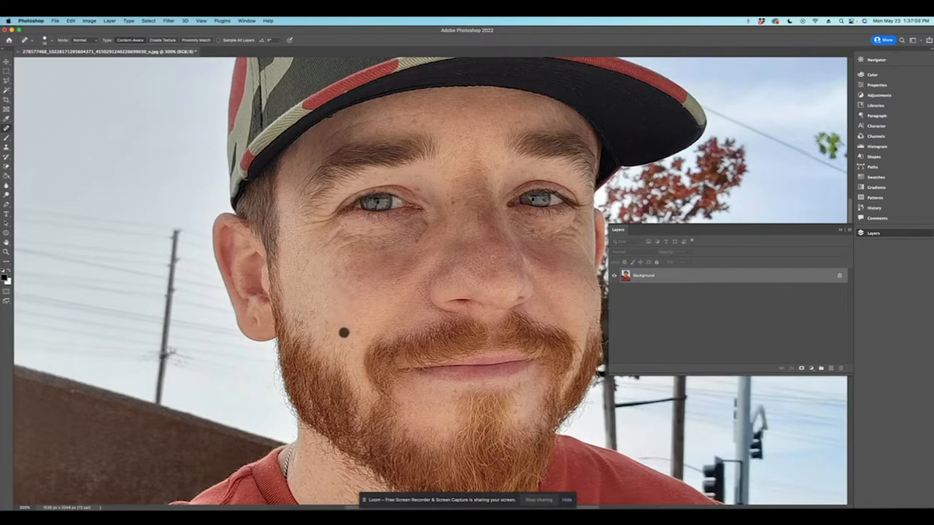
left_click(344, 333)
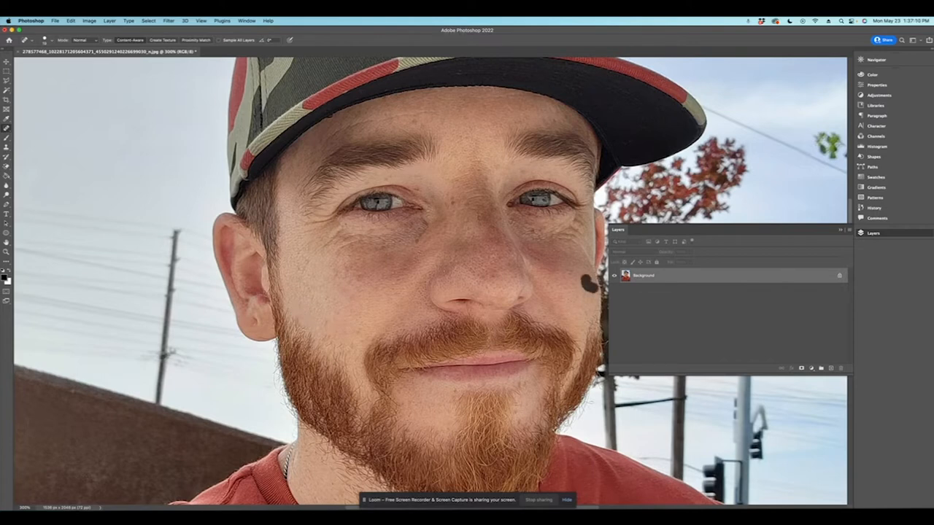
left_click(586, 285)
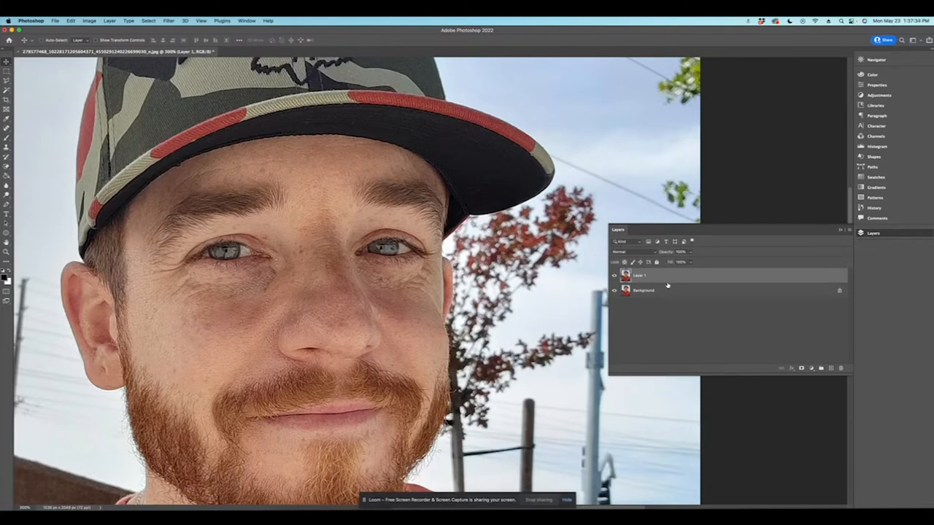
mouse_move(666, 280)
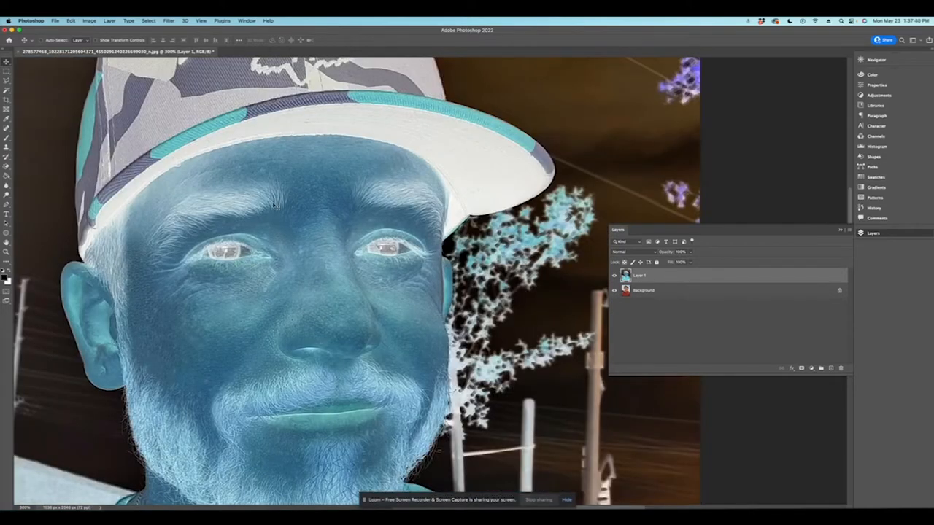
mouse_move(496, 146)
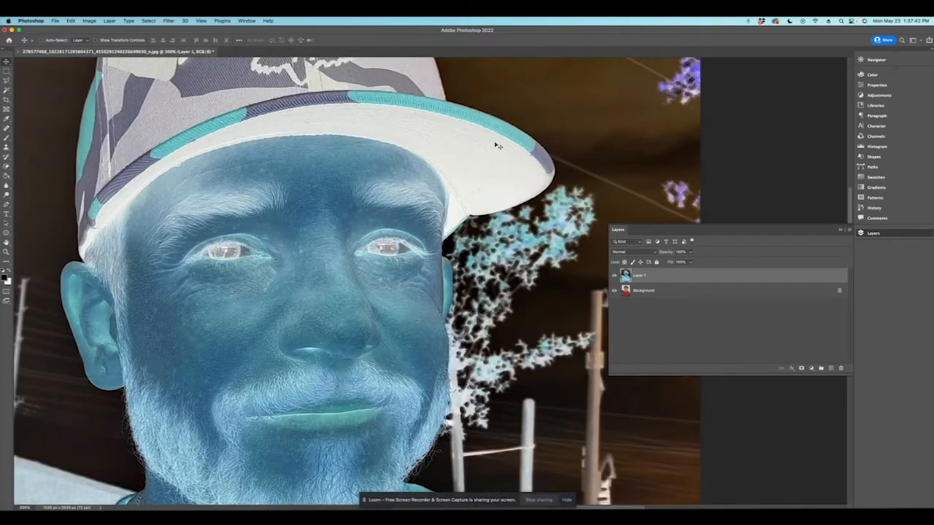
Set the inverted copy layer's blend mode to Vivid Light, turning the canvas grey.
left_click(633, 251)
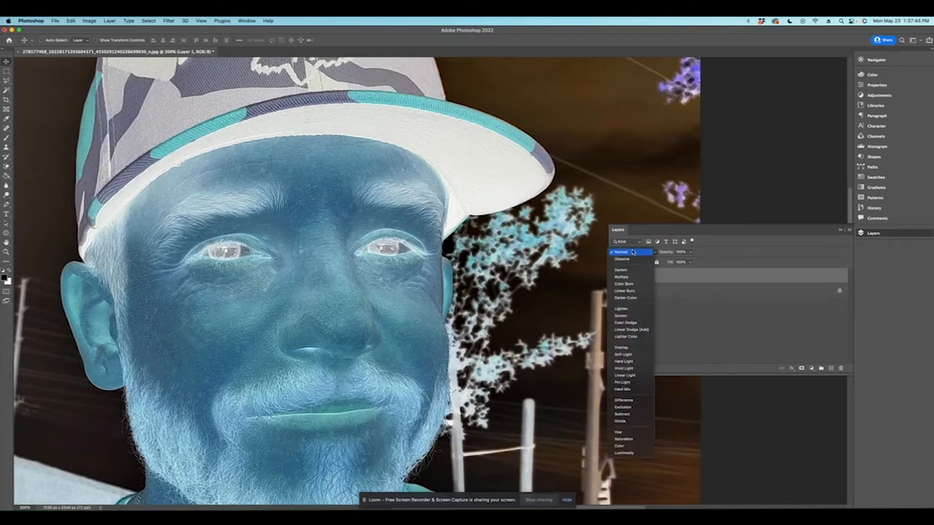
left_click(625, 362)
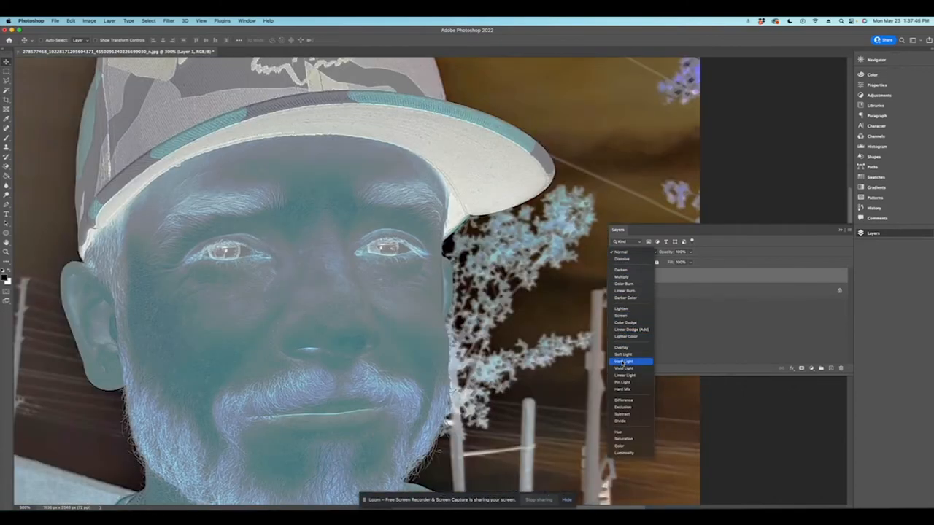
left_click(624, 368)
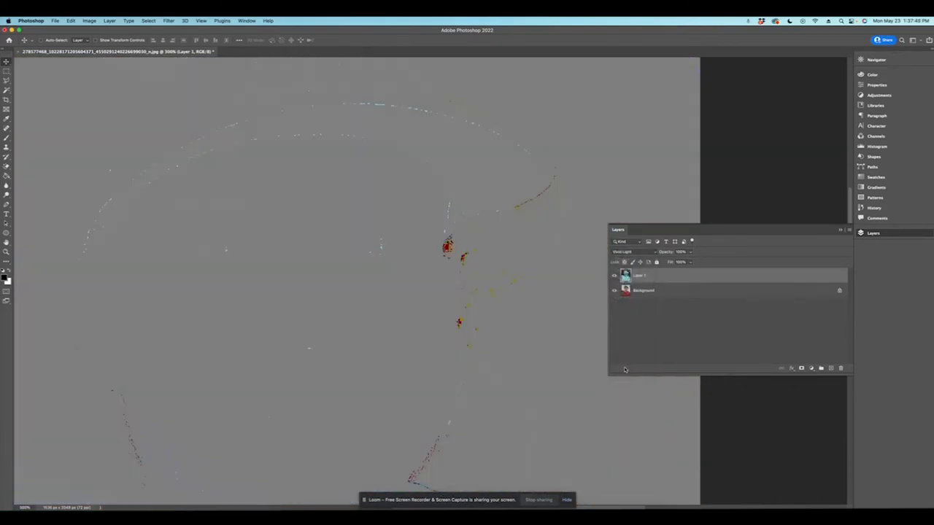
Apply a High Pass filter to the inverted copy so the face reappears softly blurred.
left_click(169, 20)
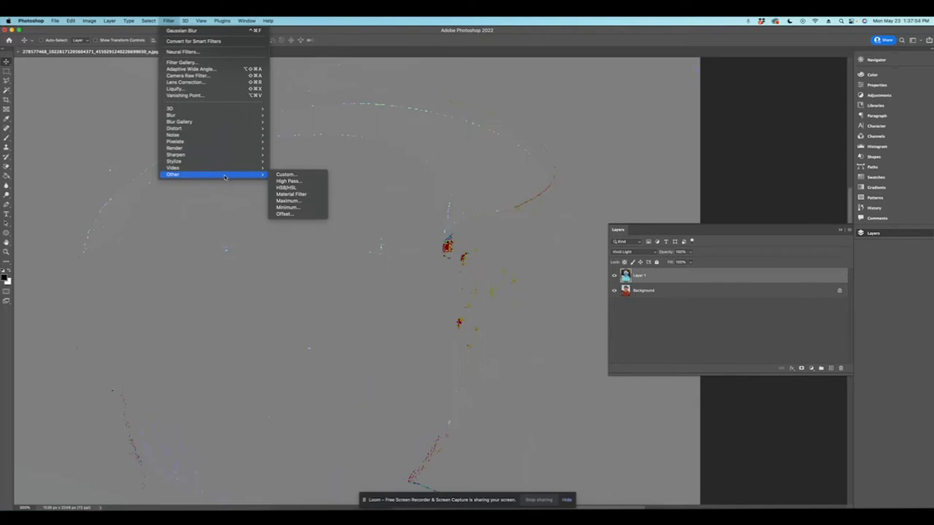
left_click(287, 181)
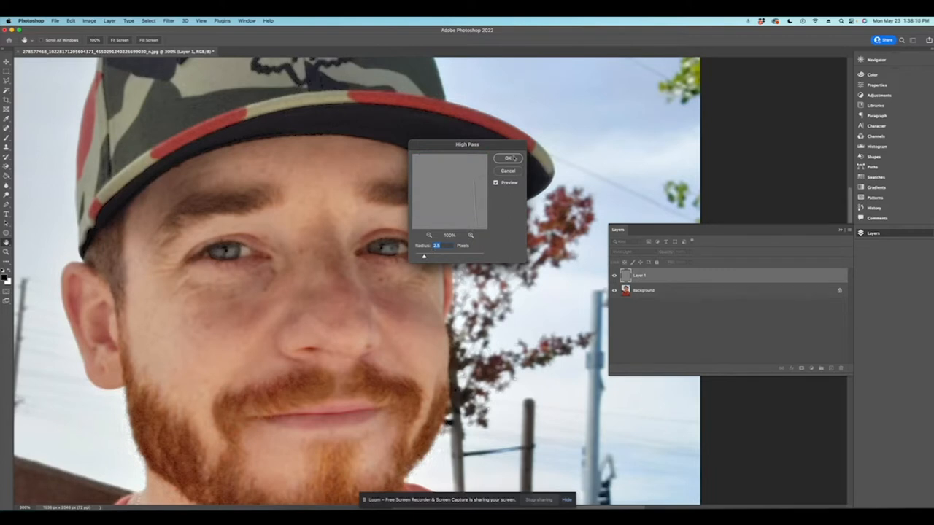
left_click(507, 158)
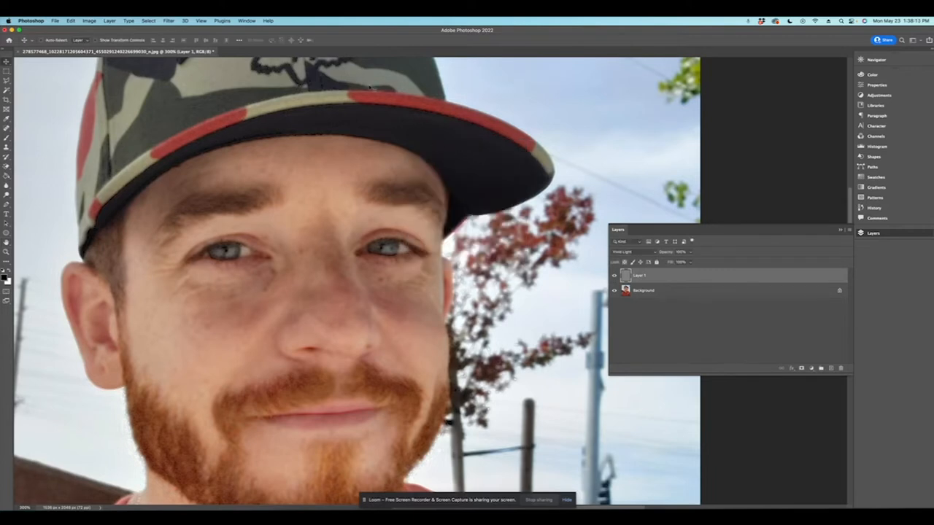
Apply a Gaussian Blur to the smoothing layer to soften the skin further.
left_click(169, 20)
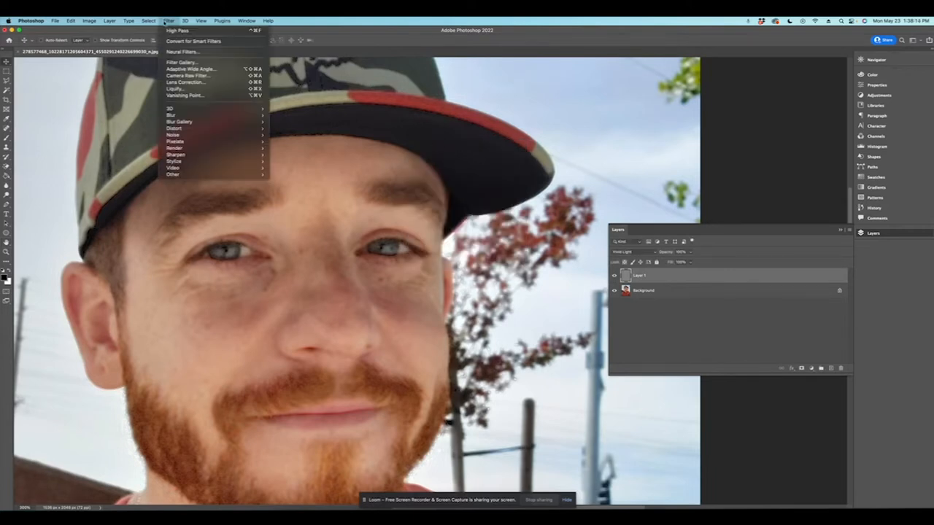
mouse_move(171, 114)
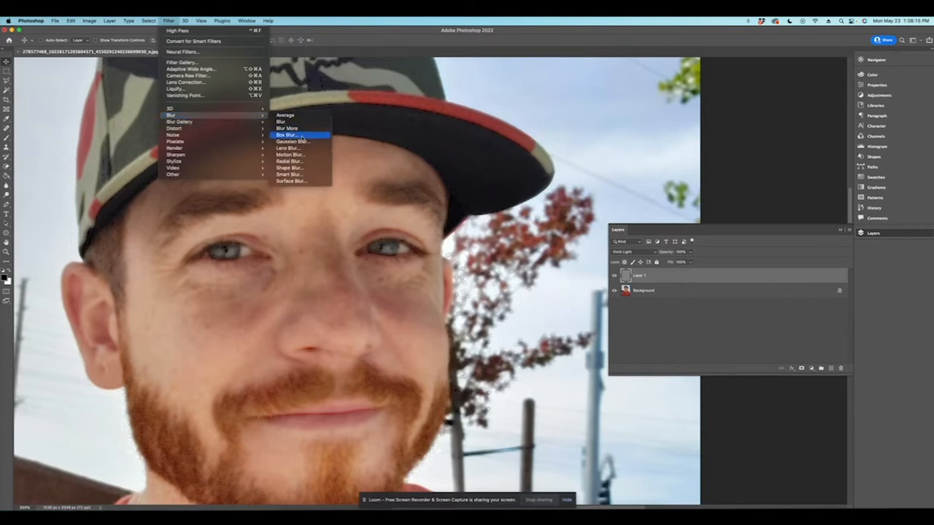
left_click(290, 140)
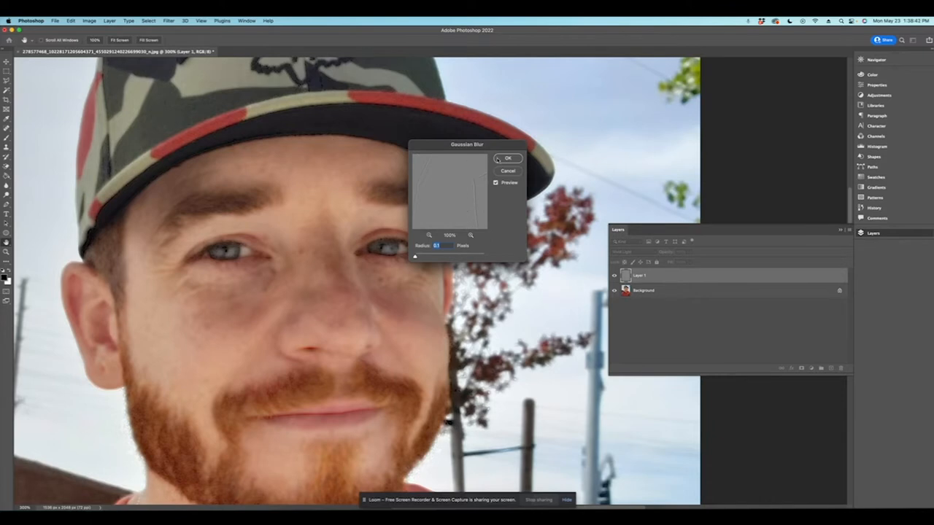
left_click(508, 158)
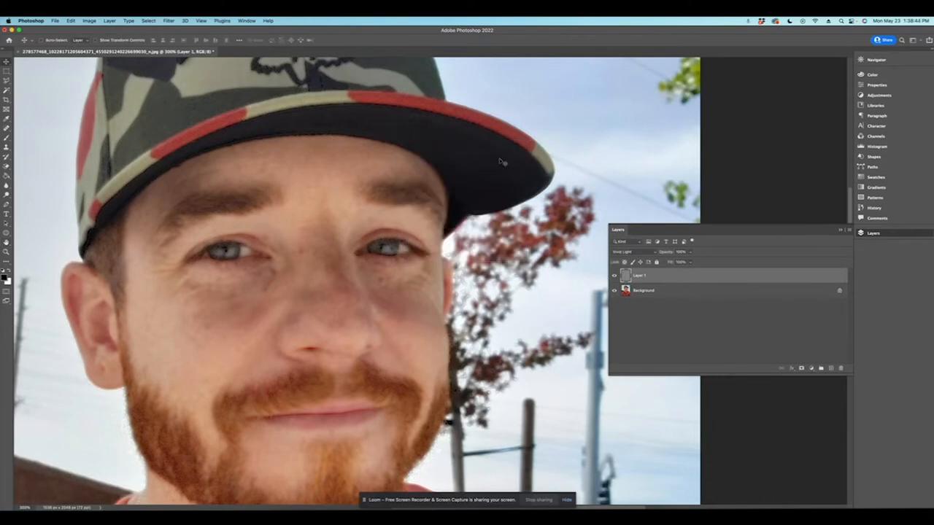
mouse_move(601, 203)
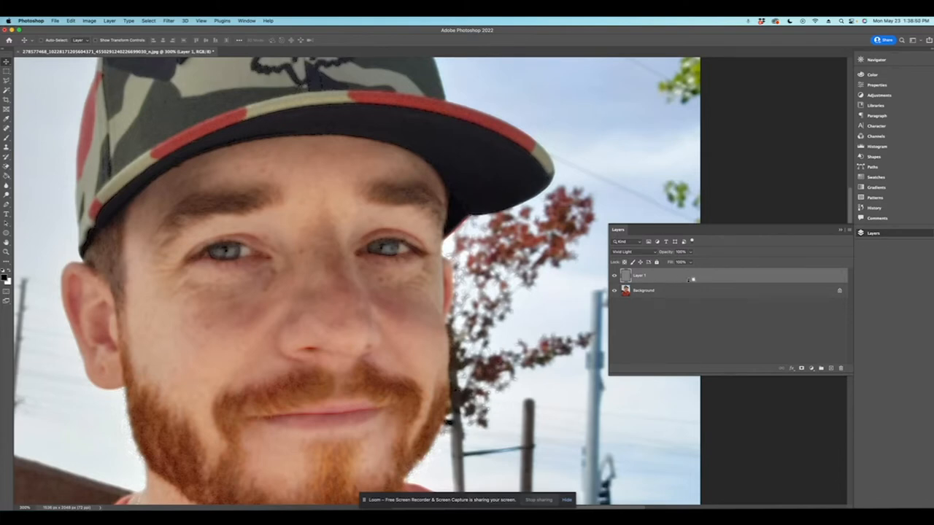
mouse_move(675, 283)
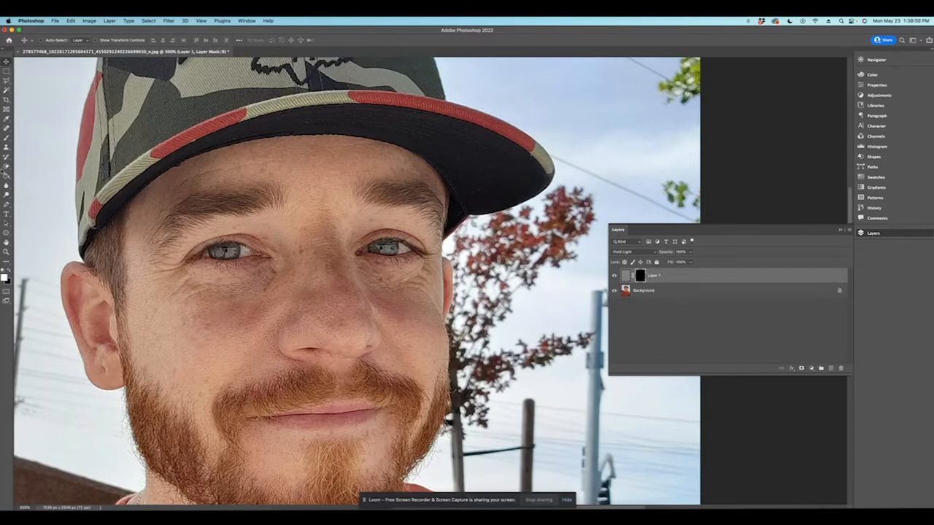
mouse_move(6, 96)
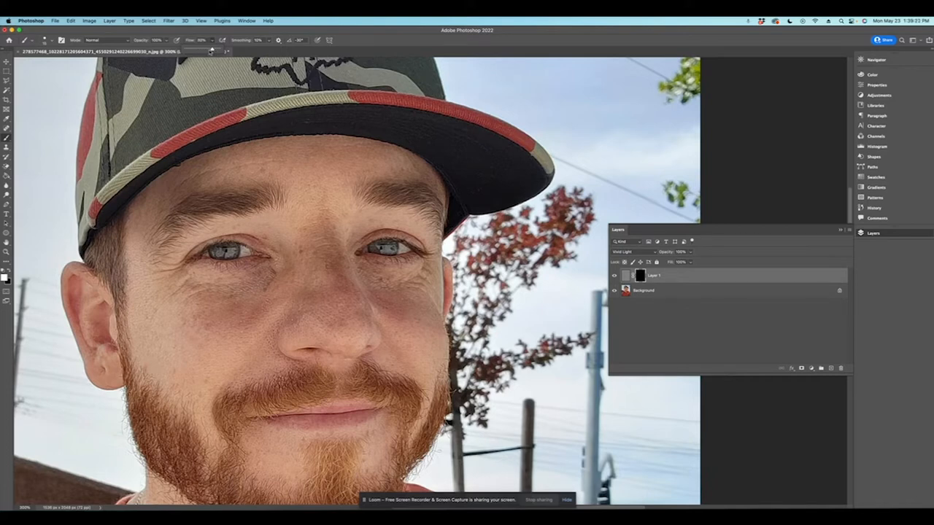
Select the Brush to paint white on the layer mask over the face skin.
left_click(45, 41)
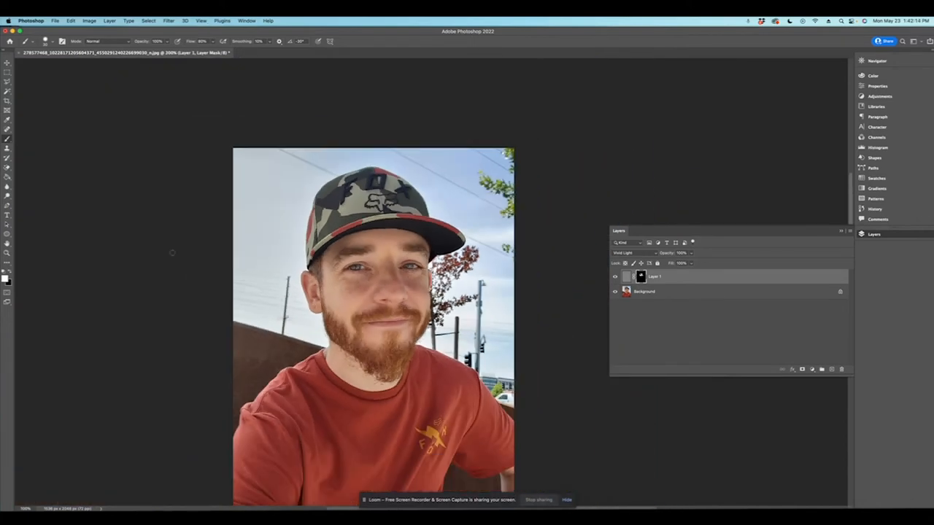
left_click(7, 62)
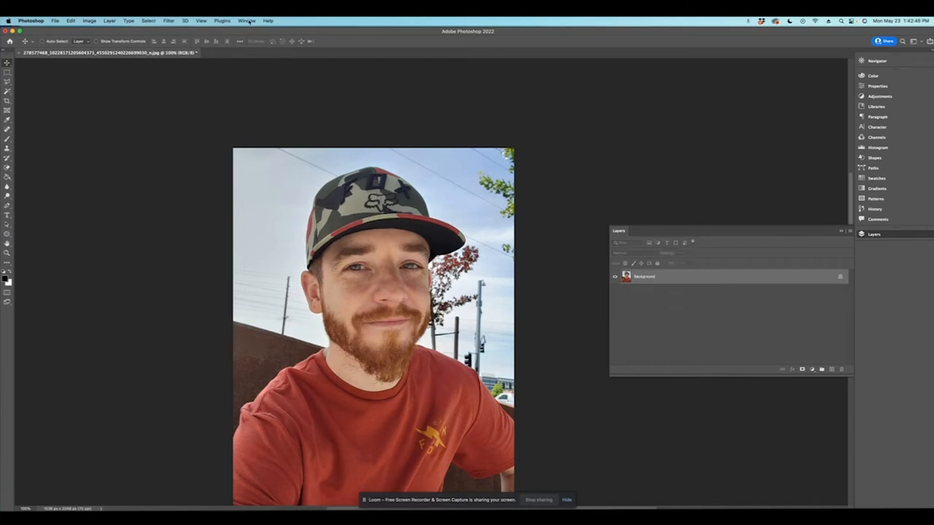
Create a new action named 'Skin Smoothing' in the Actions panel and start recording.
left_click(247, 20)
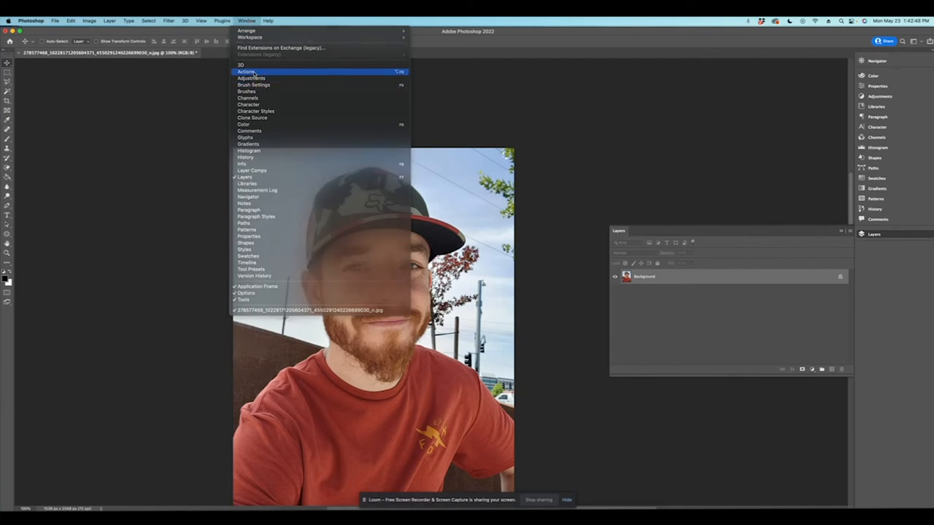
left_click(246, 71)
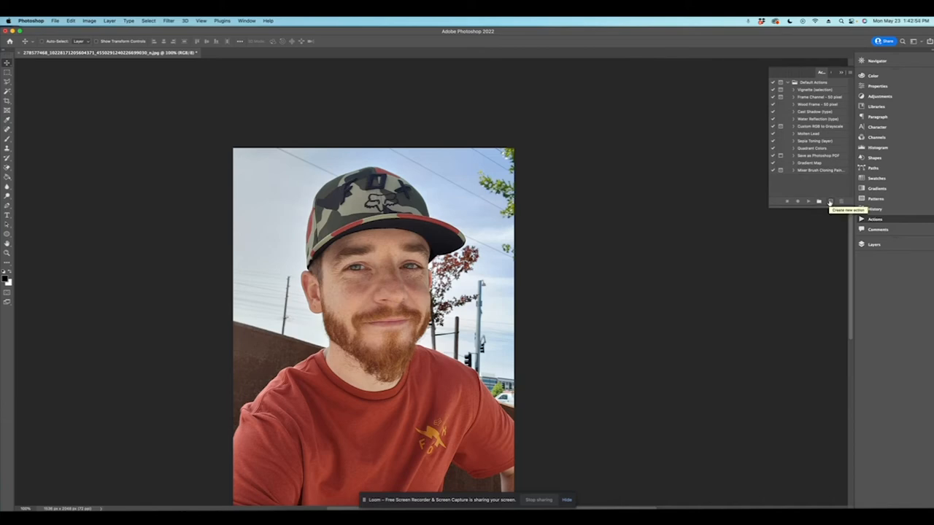
left_click(829, 202)
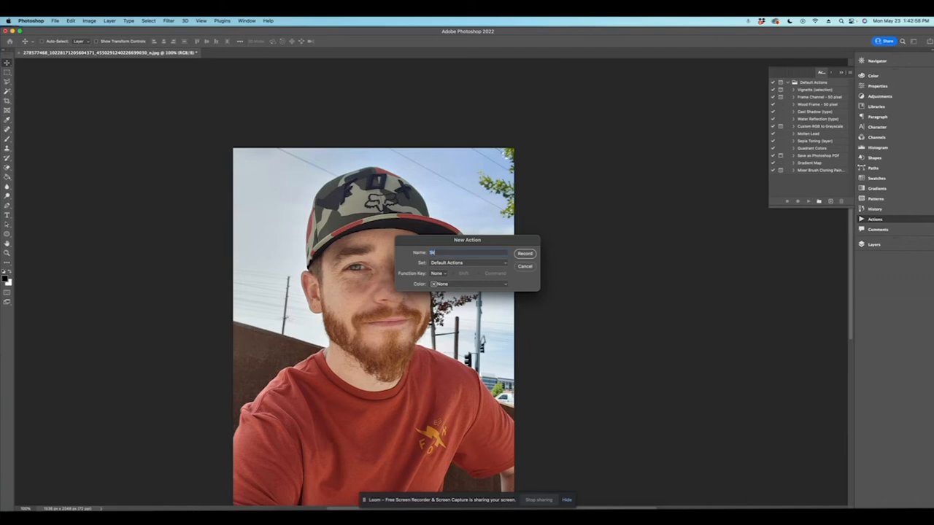
type("Skin Smoothing")
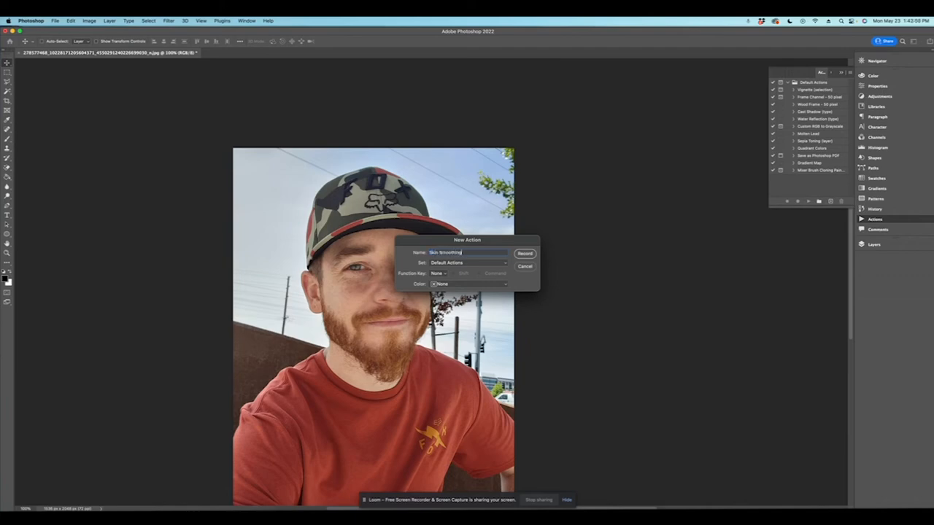
left_click(526, 254)
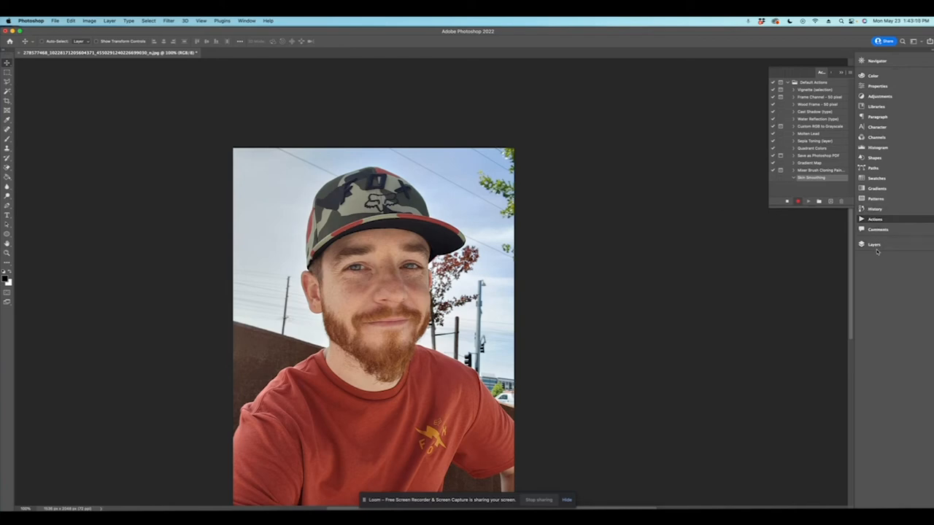
Set the inverted copy layer to Vivid Light in the Layers panel, turning the image grey.
left_click(874, 245)
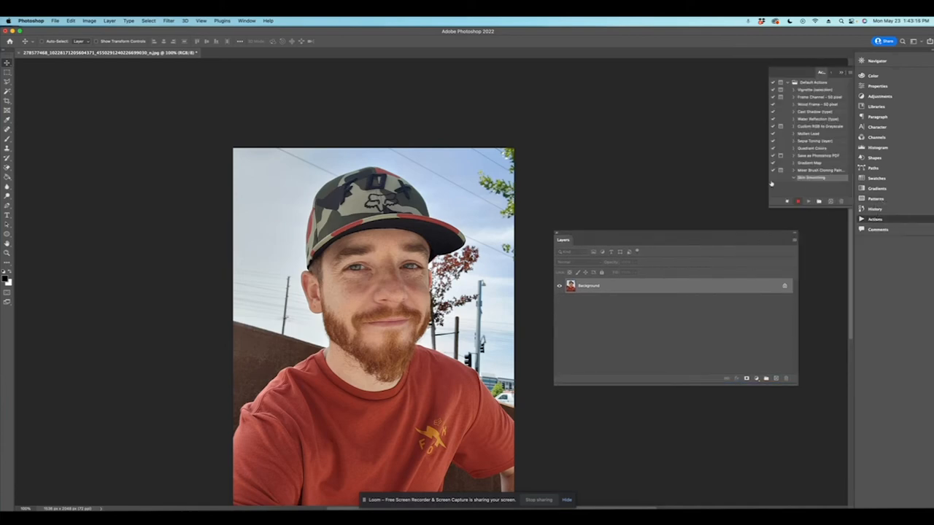
mouse_move(634, 292)
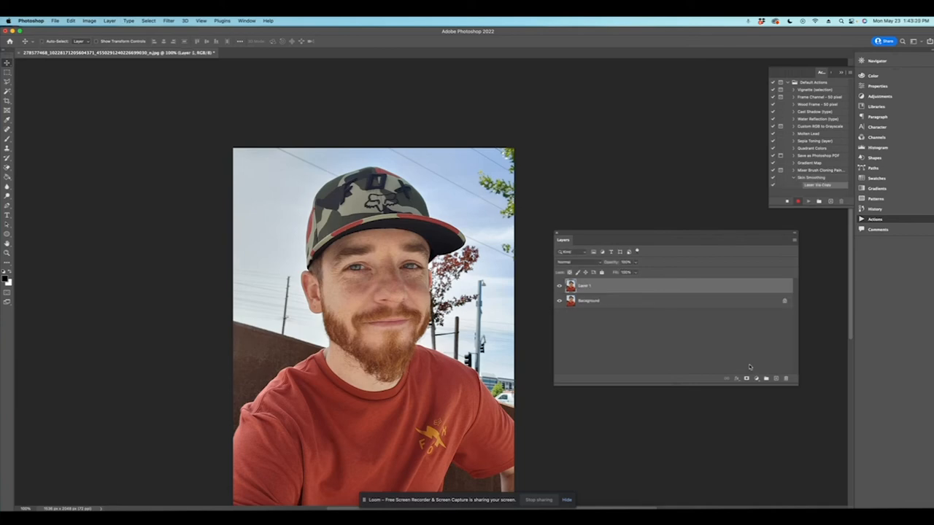
mouse_move(615, 246)
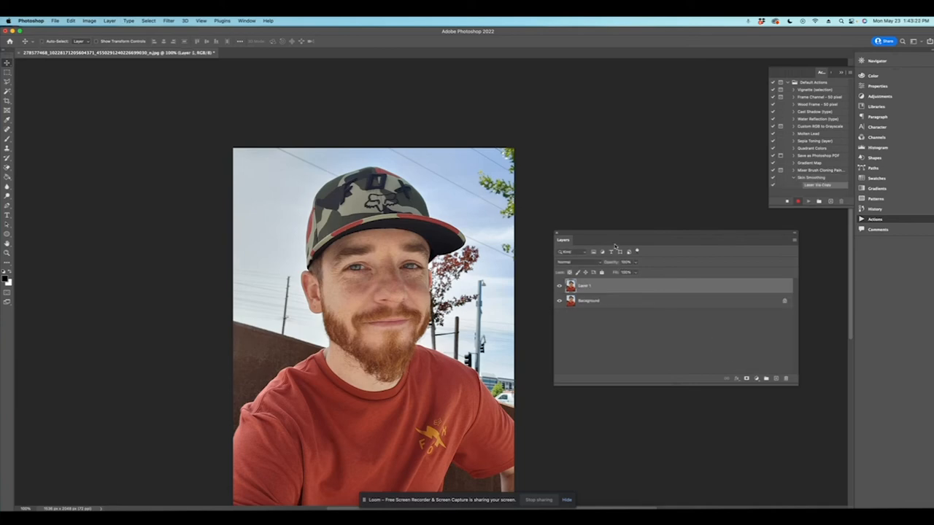
mouse_move(614, 245)
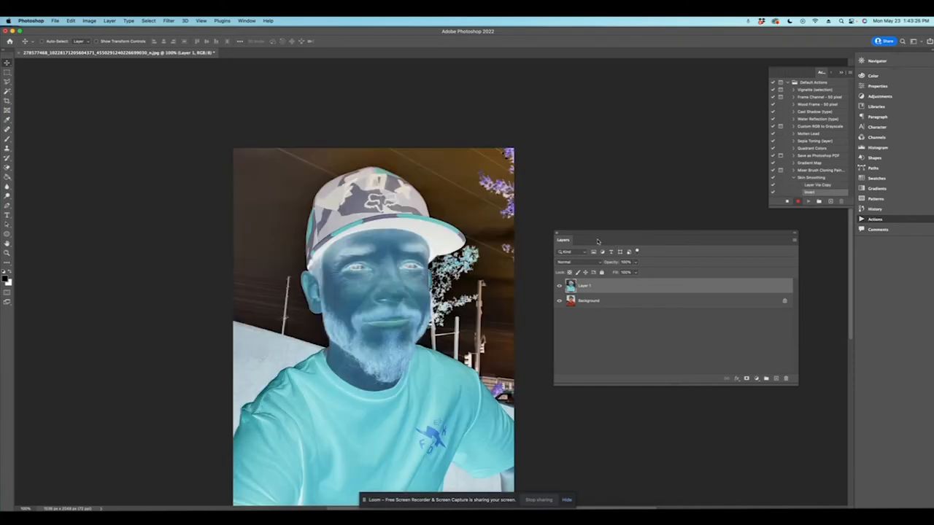
left_click(576, 263)
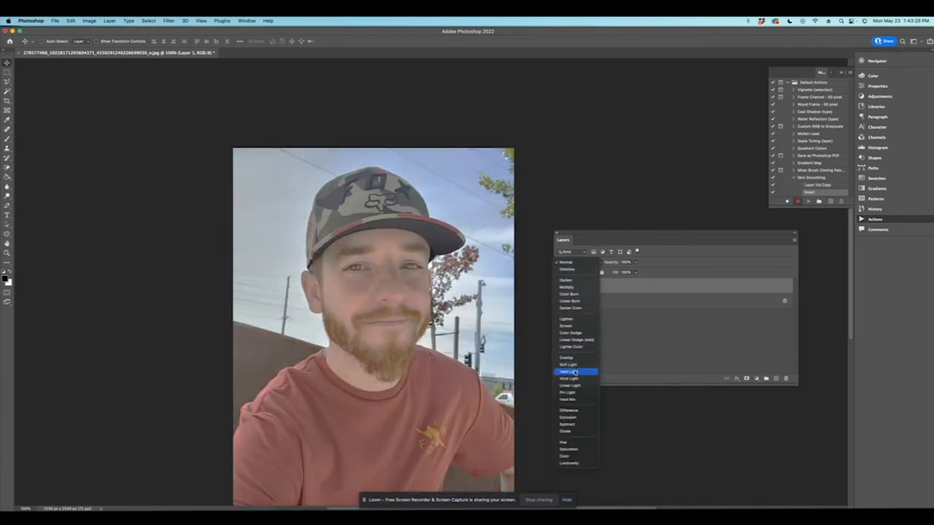
left_click(569, 379)
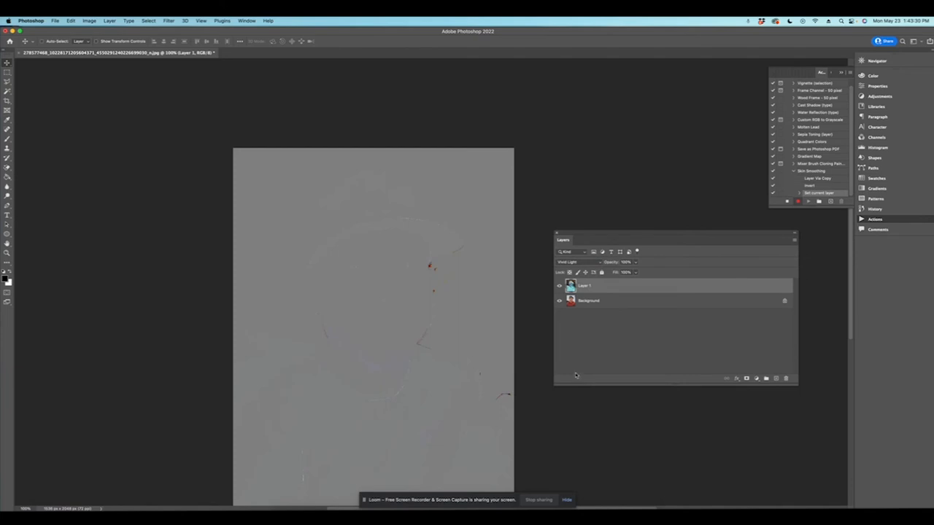
mouse_move(403, 122)
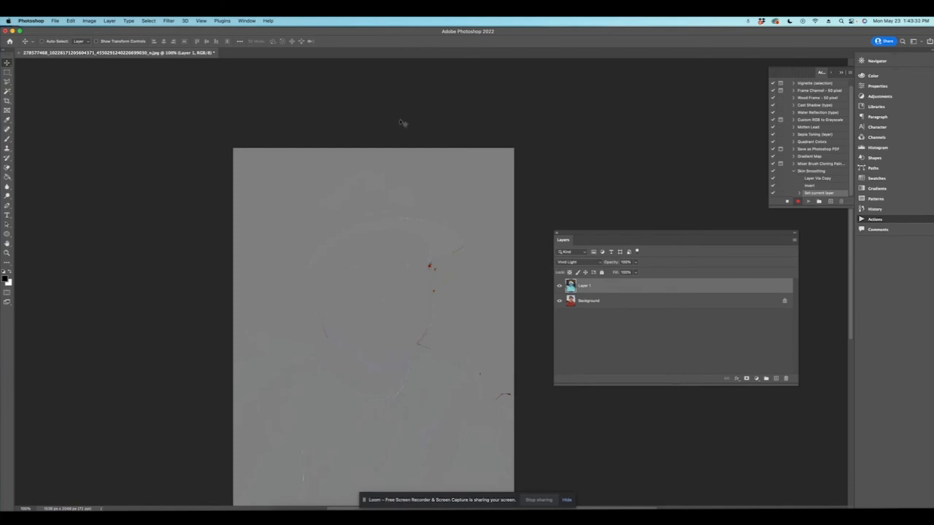
Apply a High Pass filter to the grey blended layer so the portrait shows through softened.
left_click(169, 21)
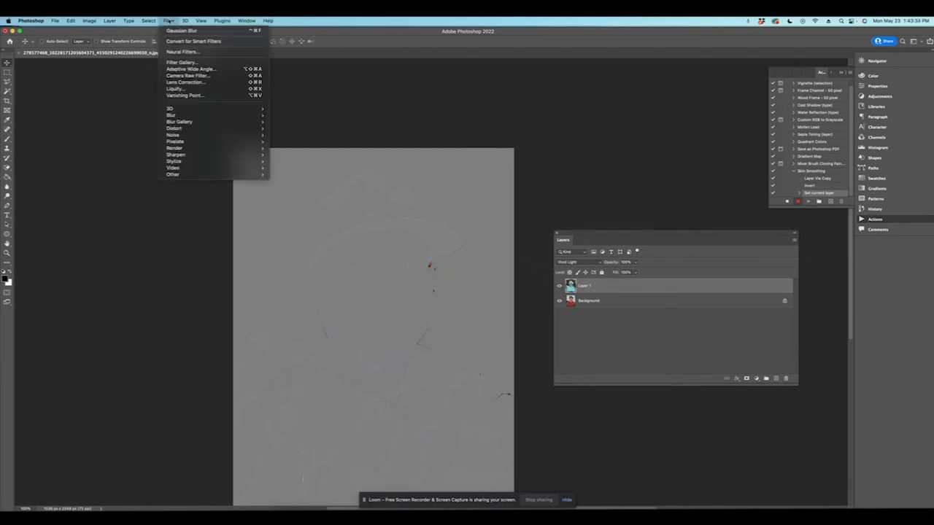
mouse_move(172, 175)
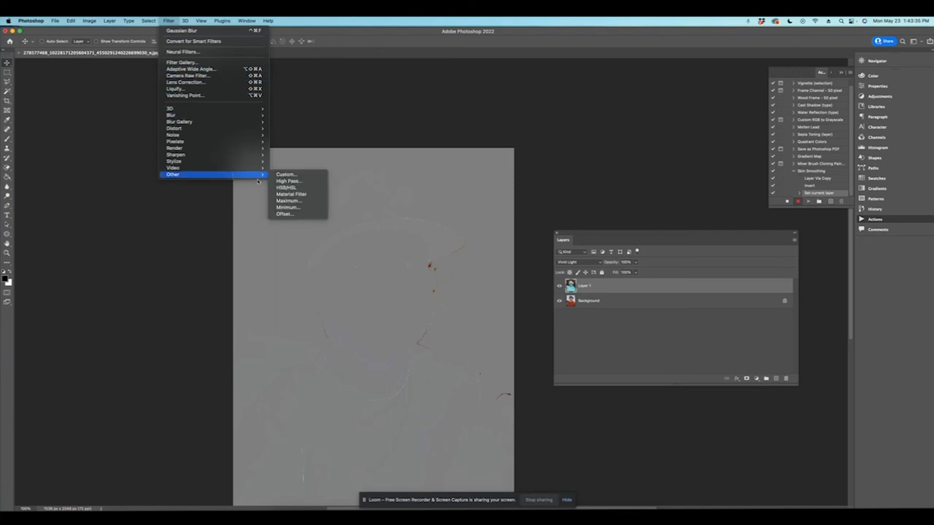
left_click(287, 181)
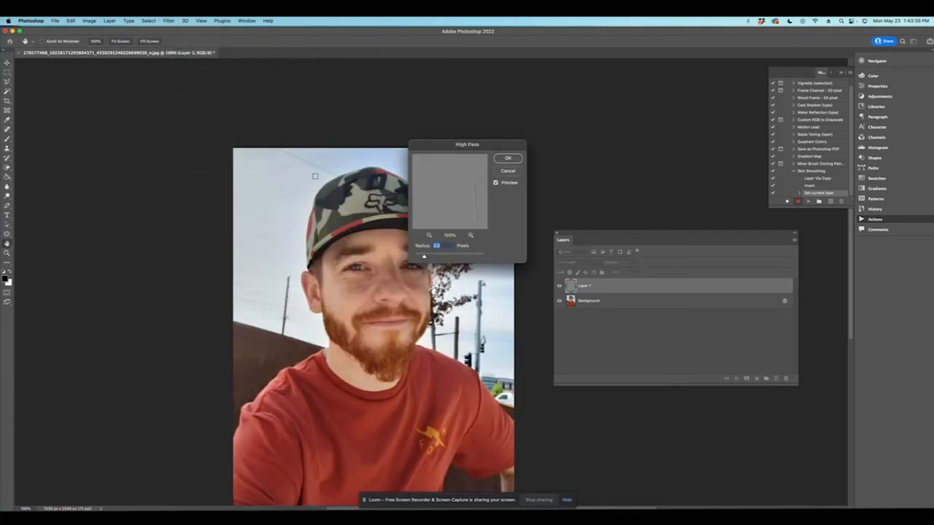
mouse_move(435, 216)
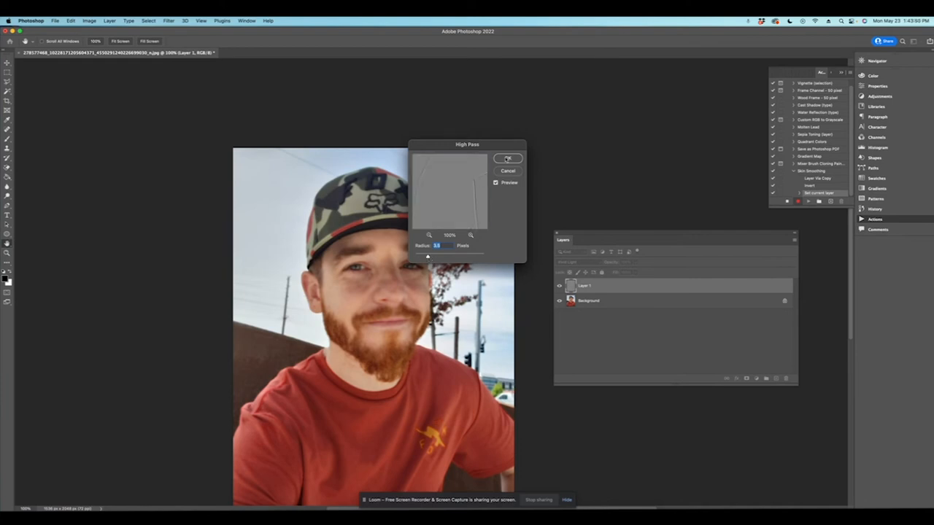
left_click(508, 159)
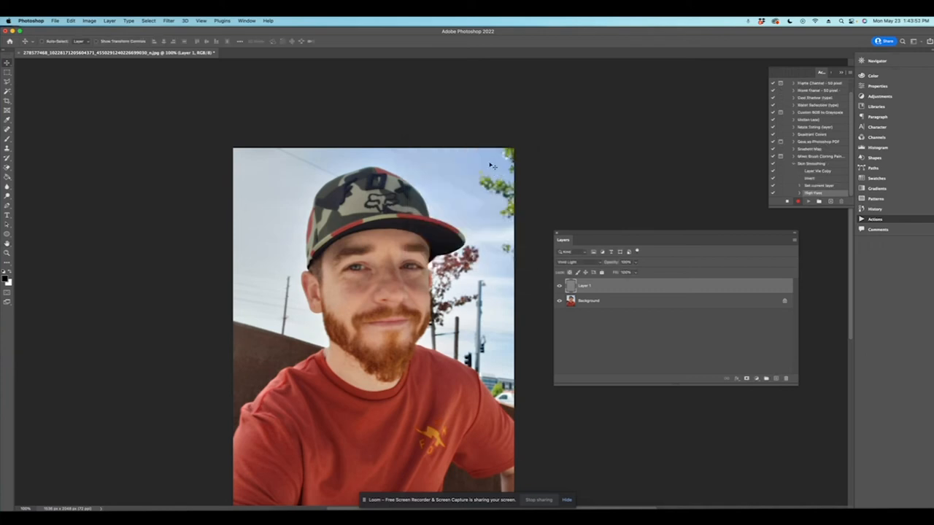
Apply a small-radius Gaussian Blur to the blended copy while the action records.
left_click(169, 21)
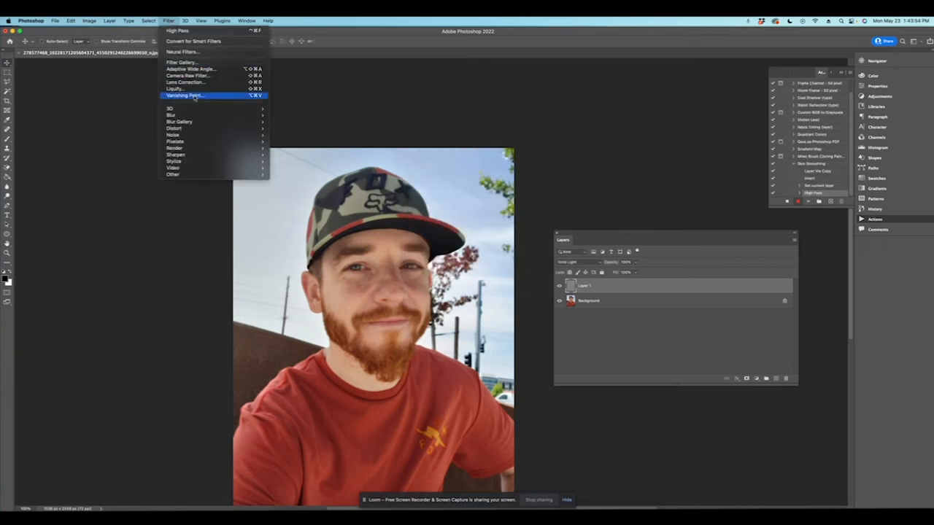
mouse_move(180, 121)
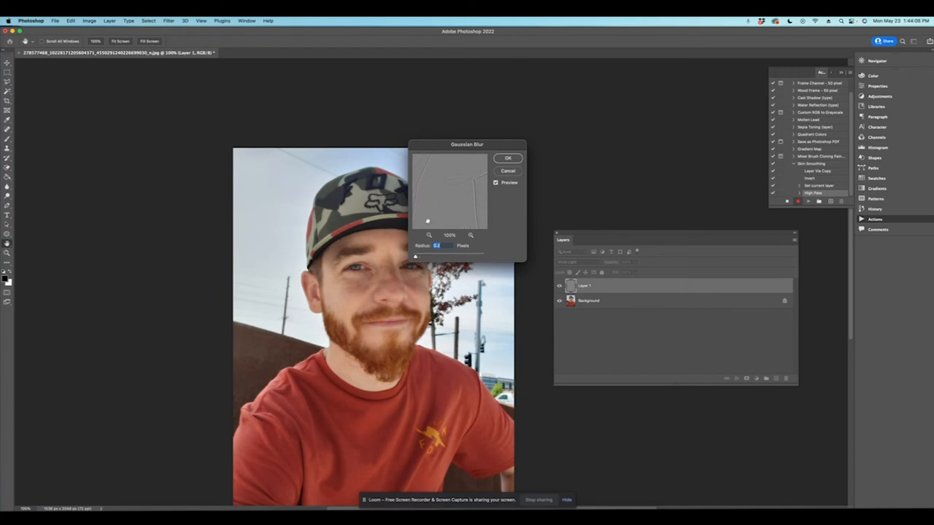
left_click(508, 158)
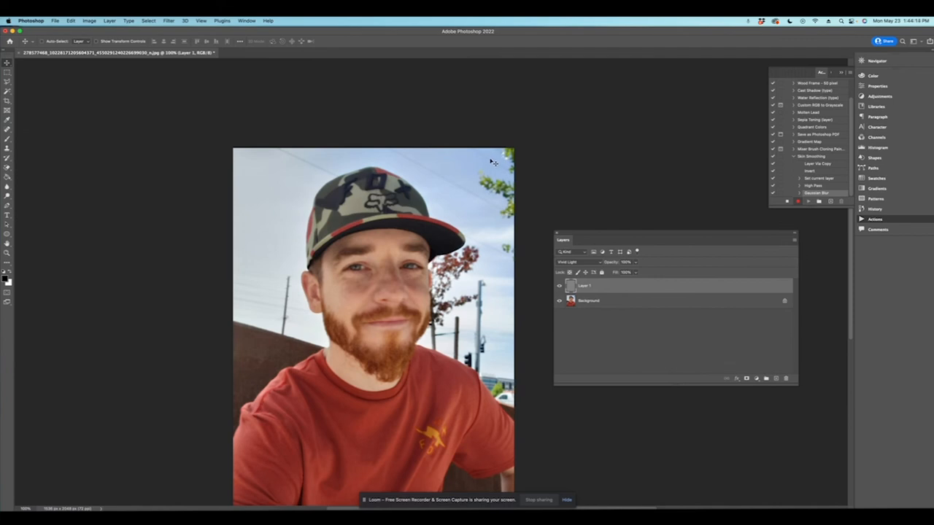
mouse_move(669, 187)
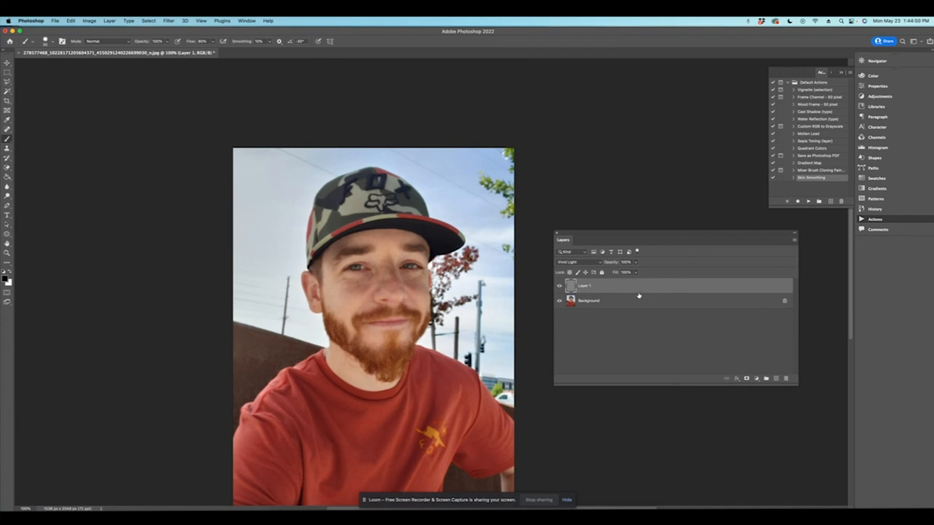
mouse_move(786, 388)
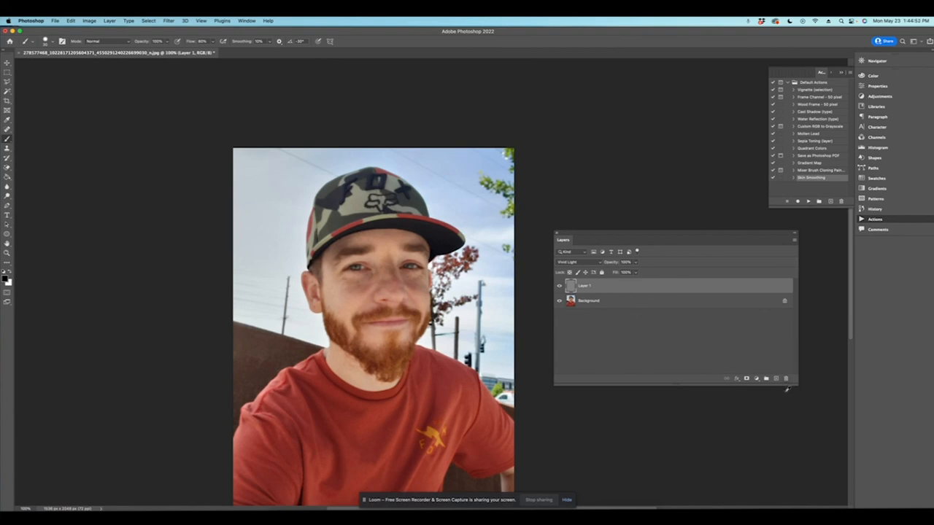